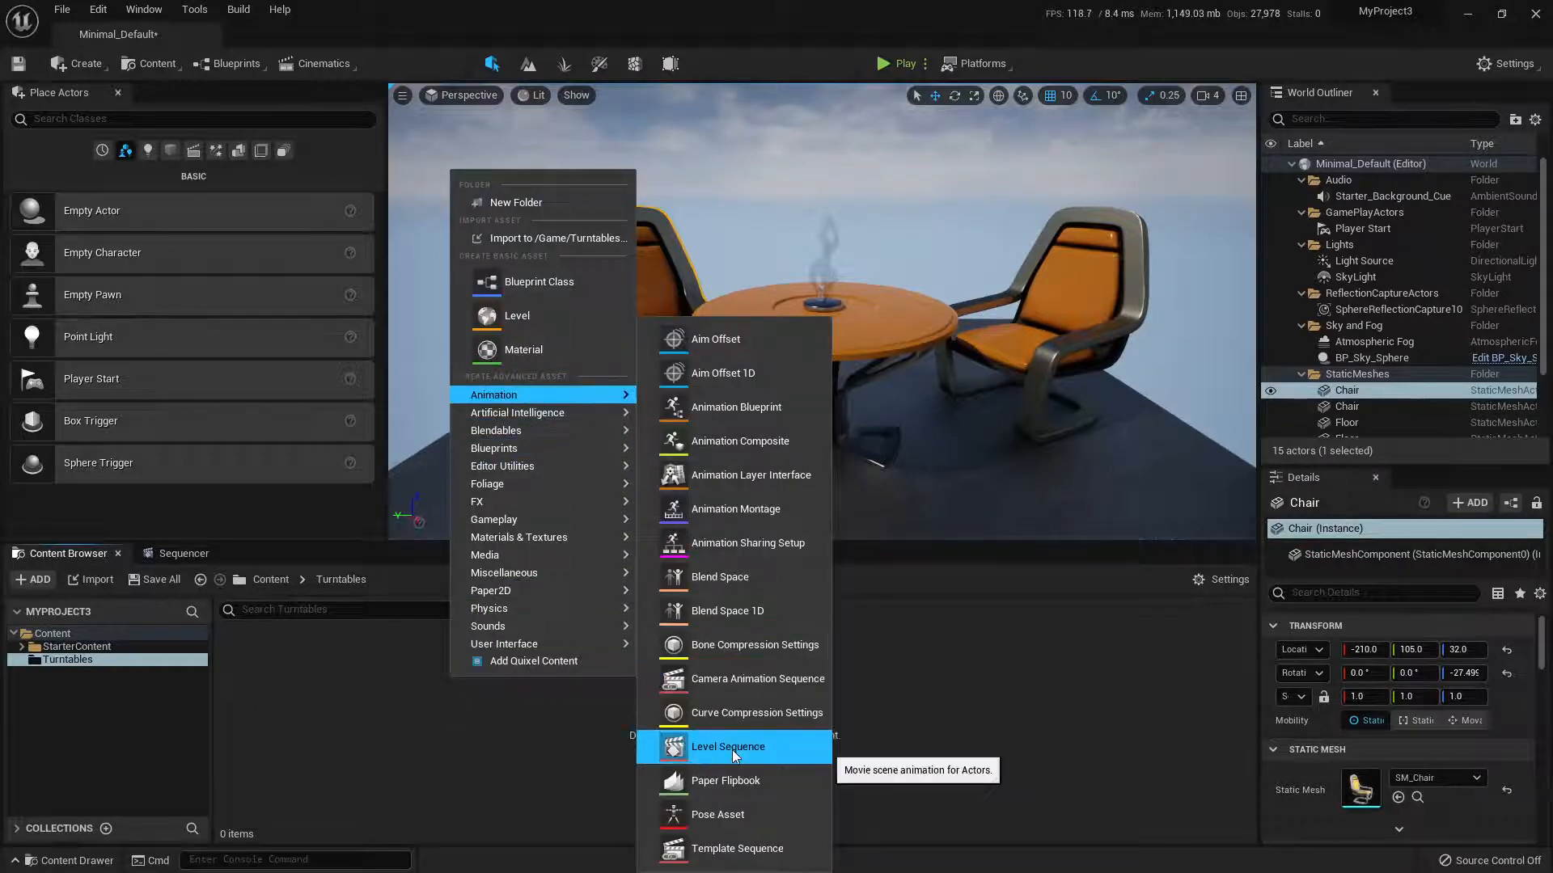
Step: Create a Level Sequence asset named 'chair_lt' in the Turntables folder
left_click(729, 747)
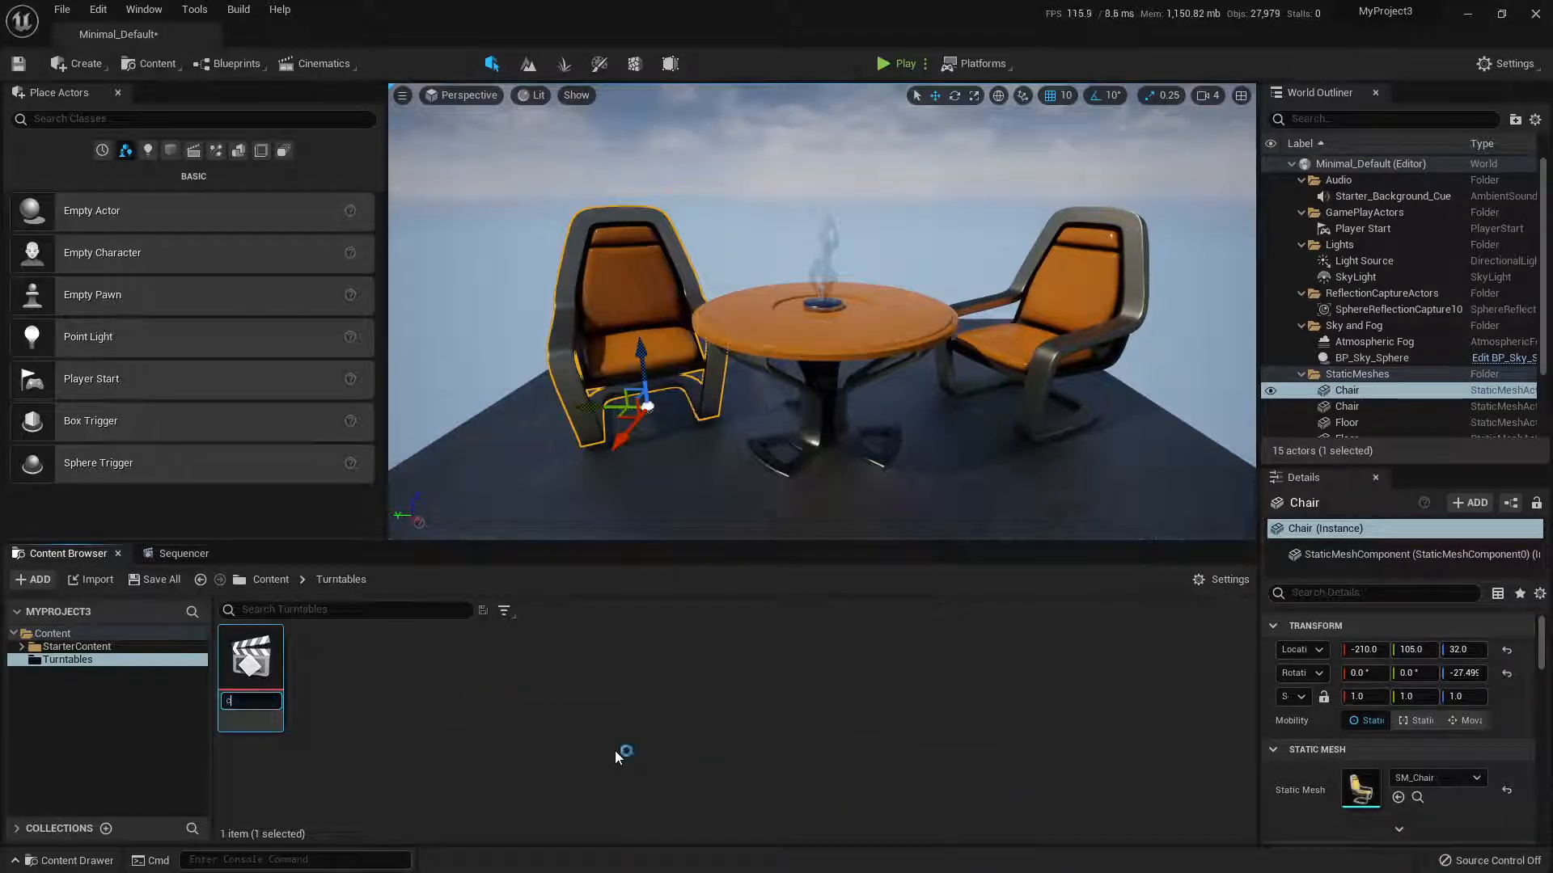
type("chair_lt")
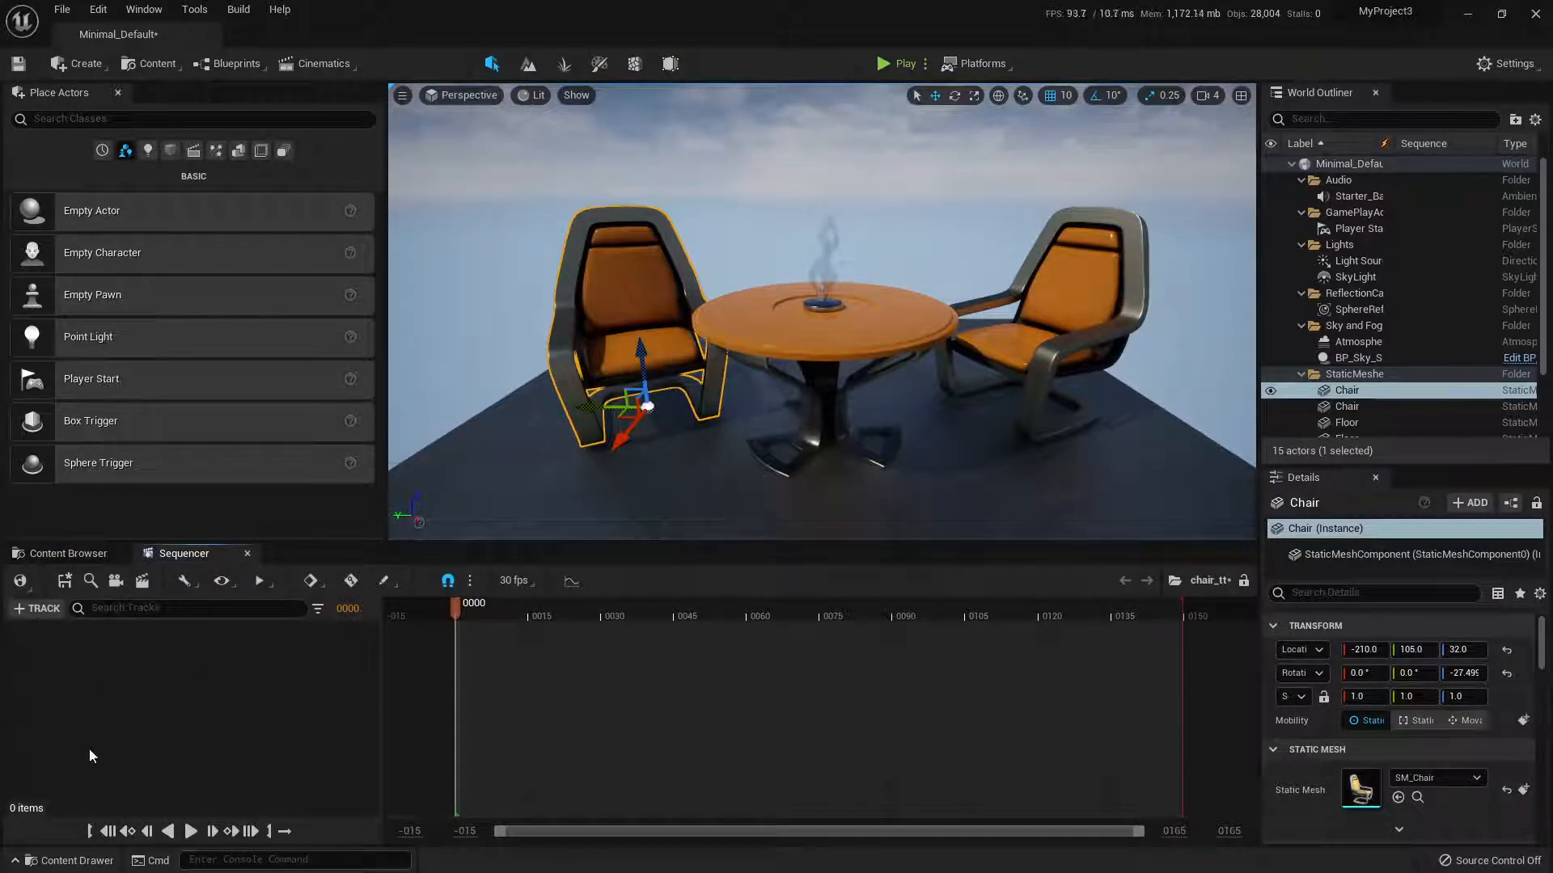
Step: Add the Chair actor to the sequence so its Transform track is listed
left_click(37, 608)
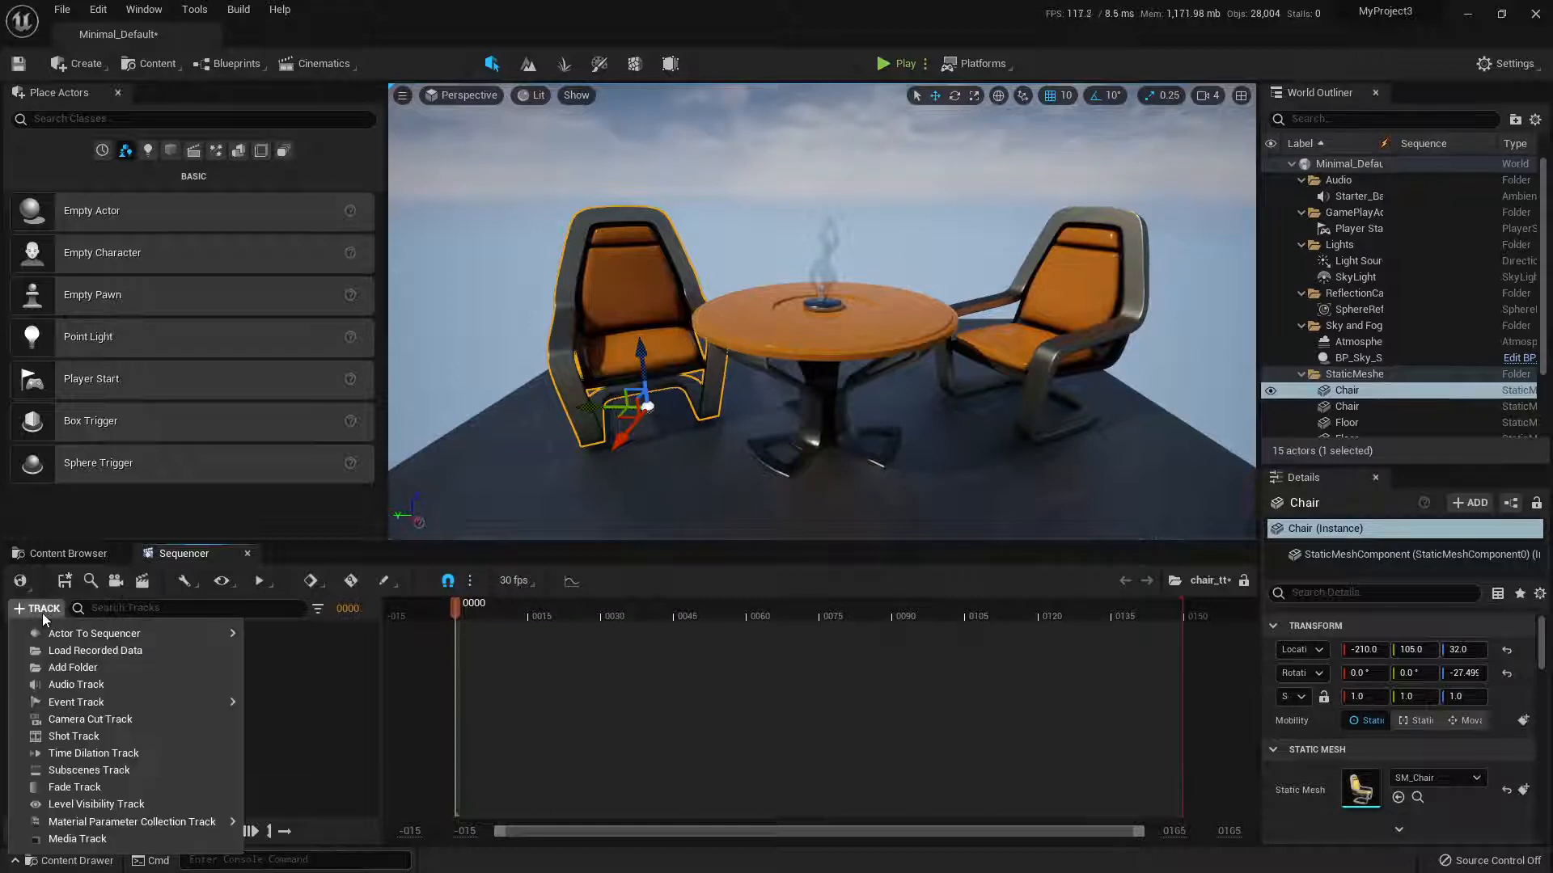
left_click(94, 633)
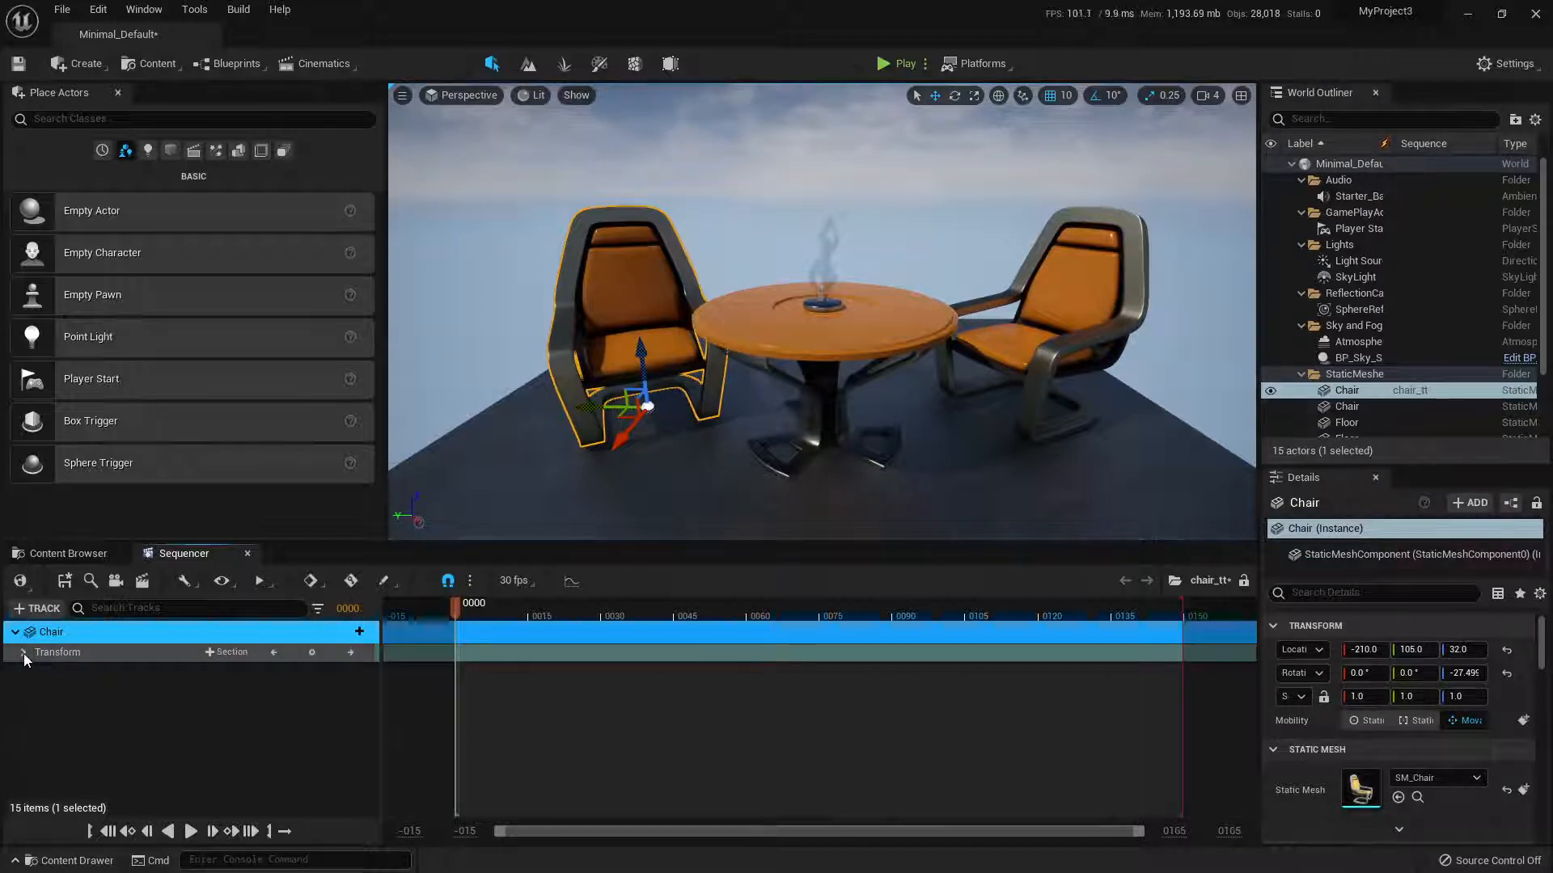
Step: Key the chair's Yaw rotation at 0° on frame 0 and 360° on frame 120
left_click(16, 652)
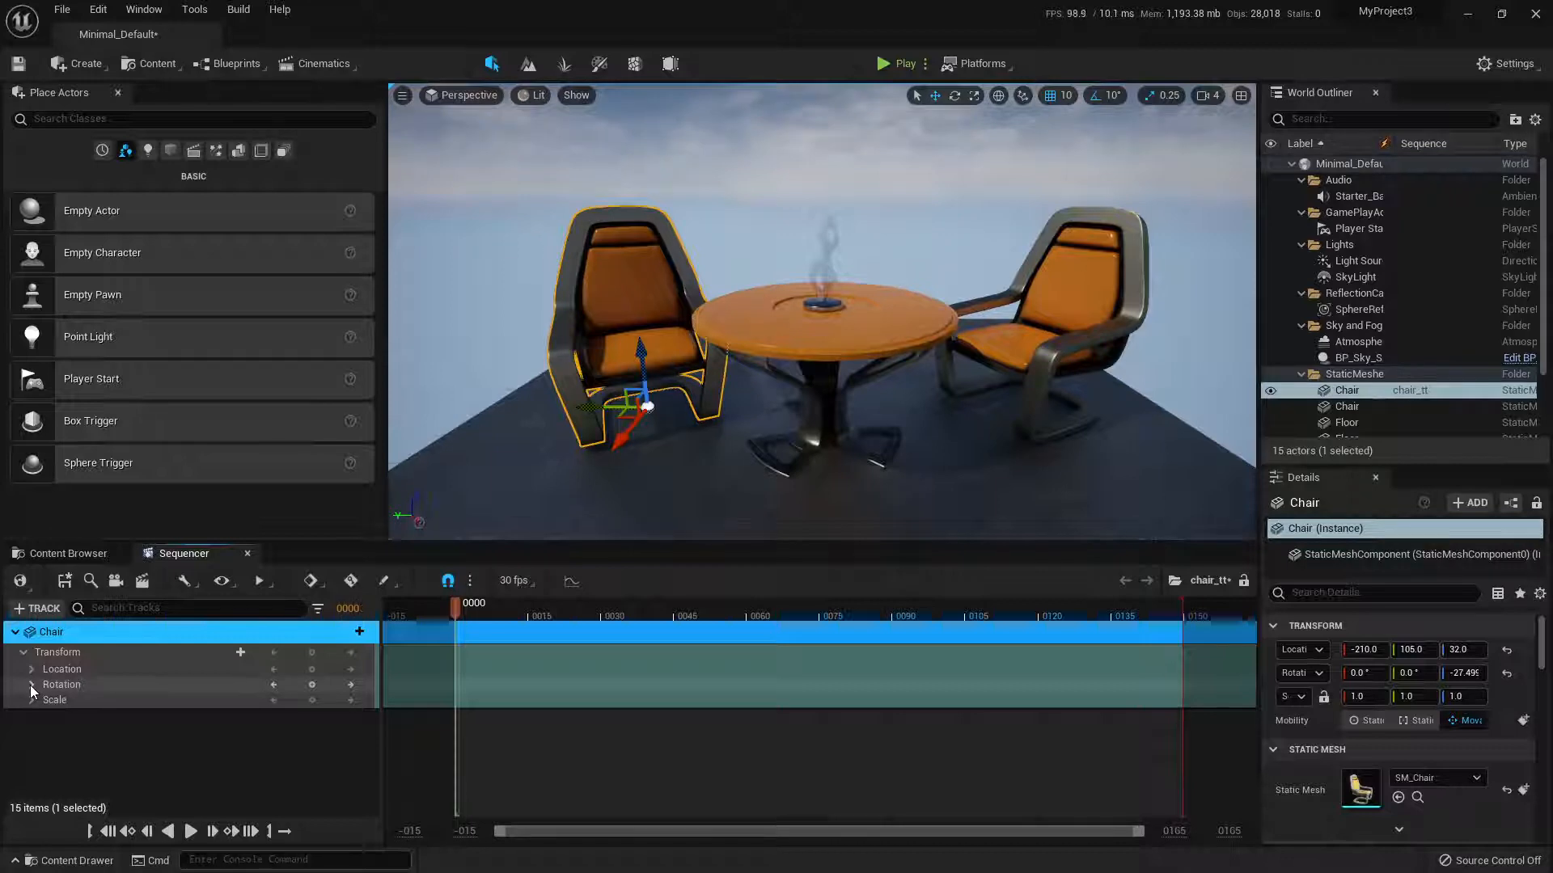
left_click(32, 684)
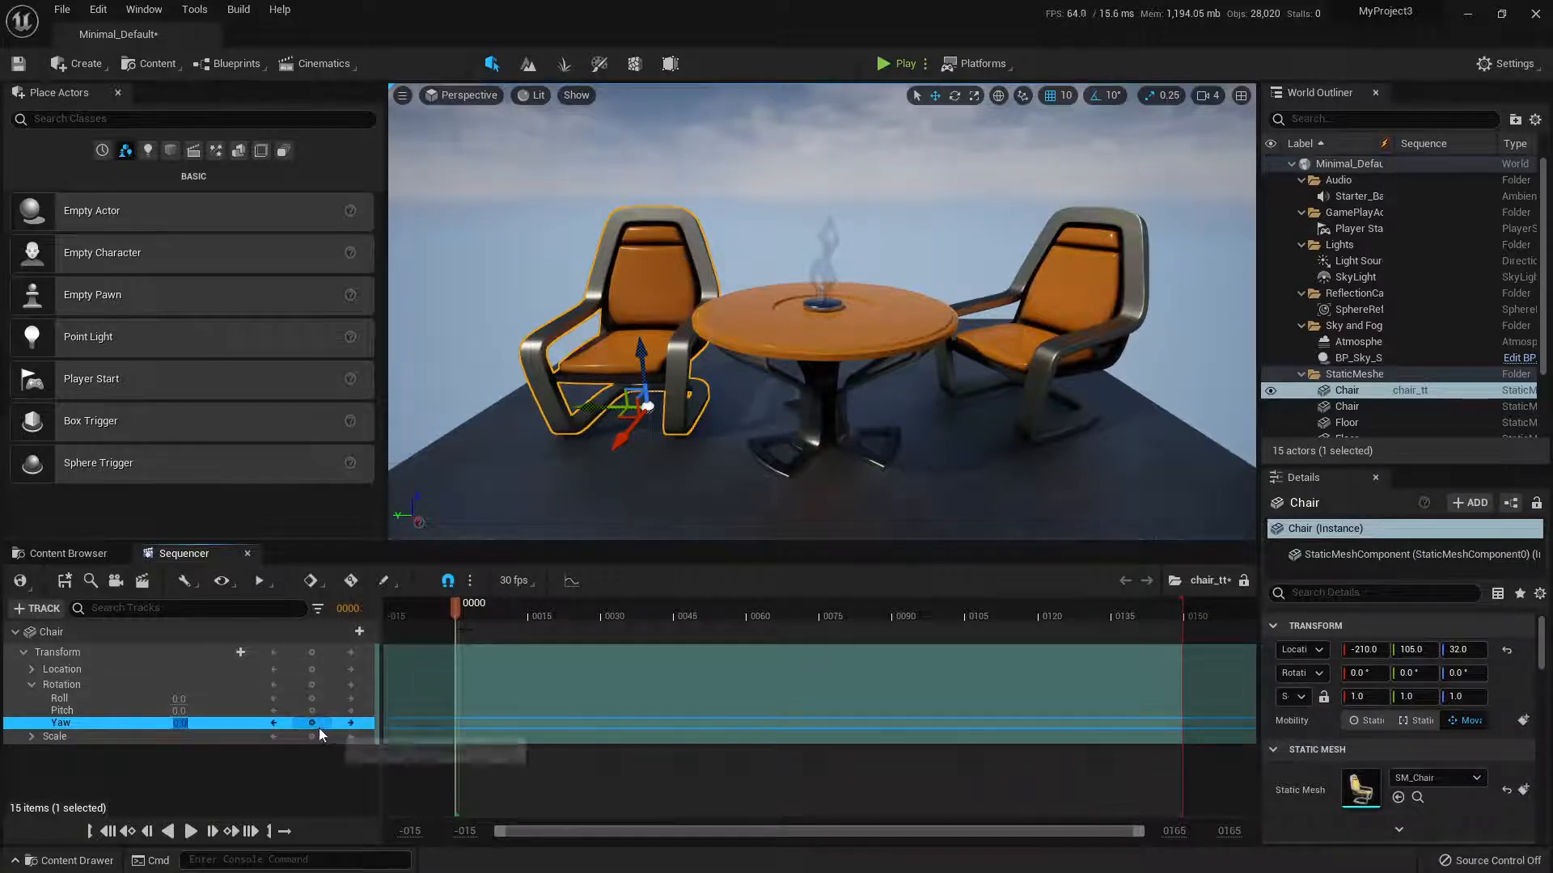
mouse_move(310, 723)
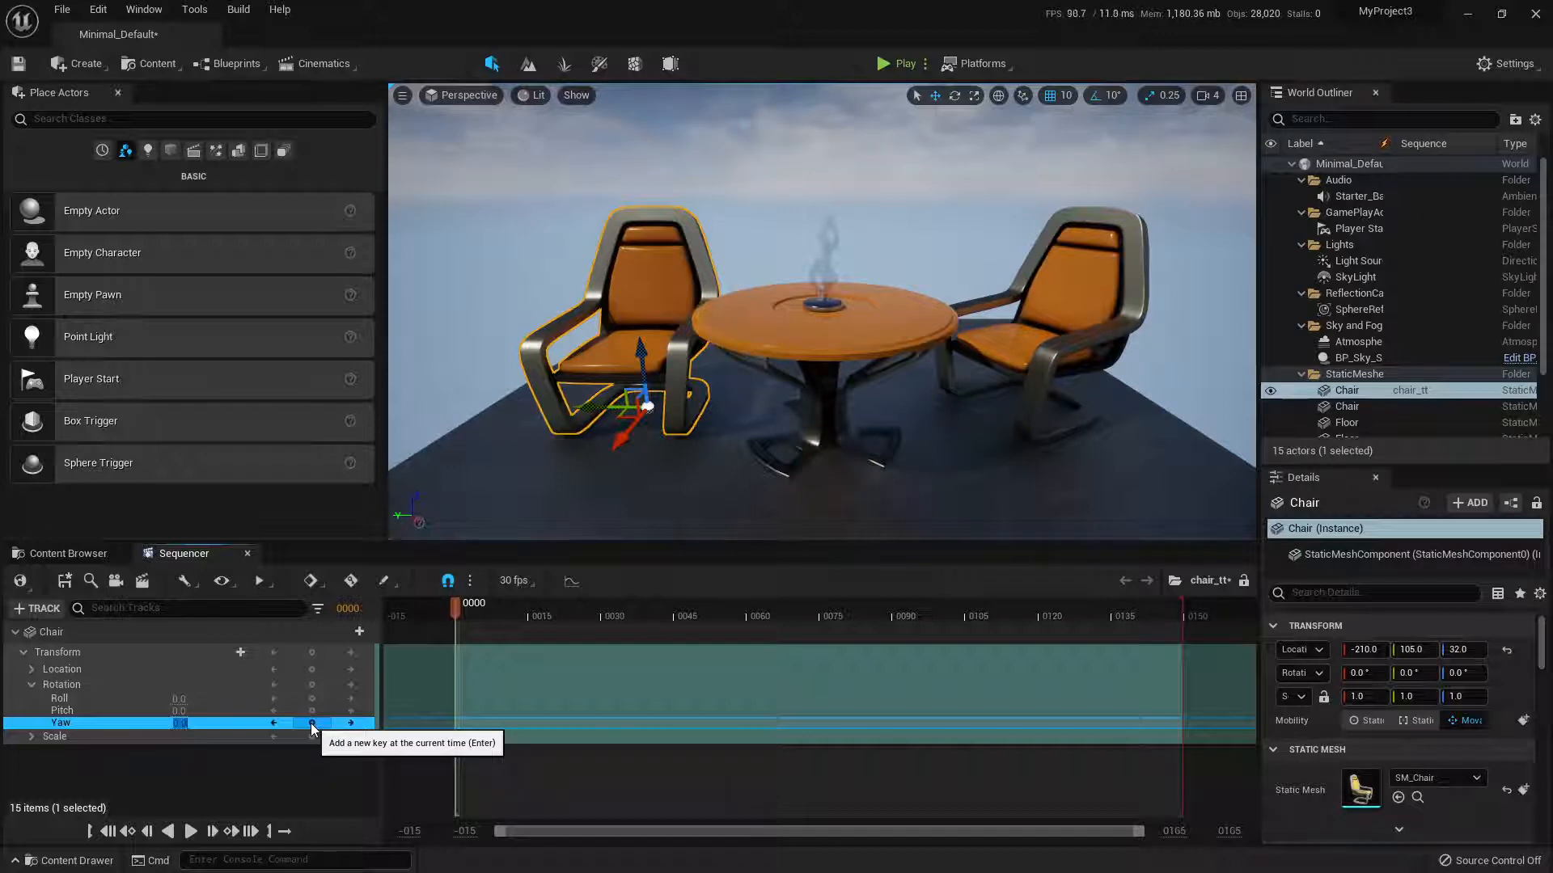
left_click(312, 723)
type("360")
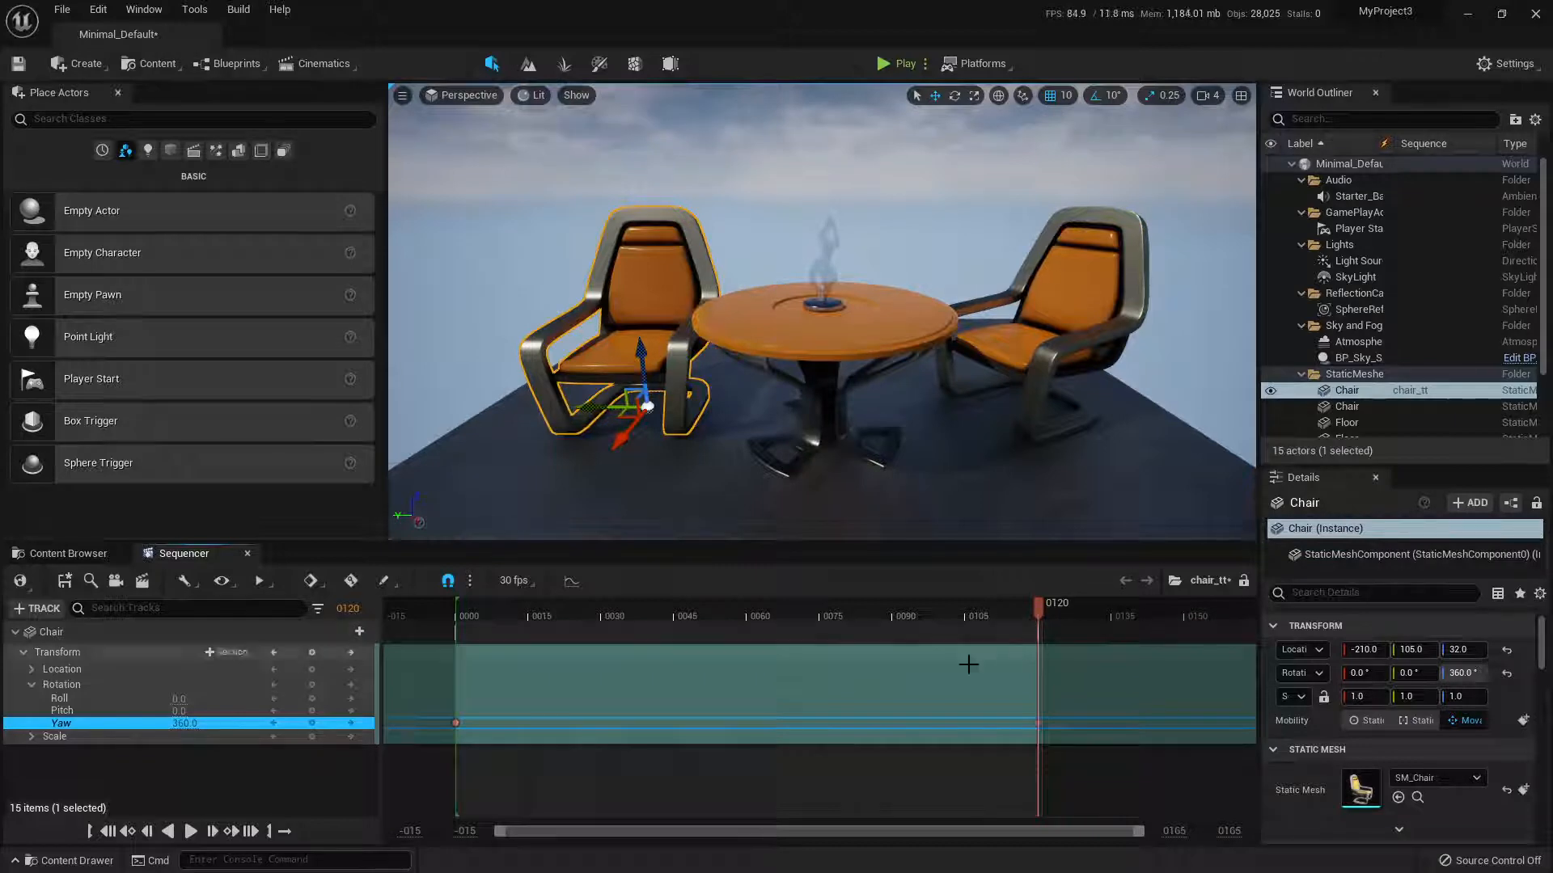
left_click(189, 831)
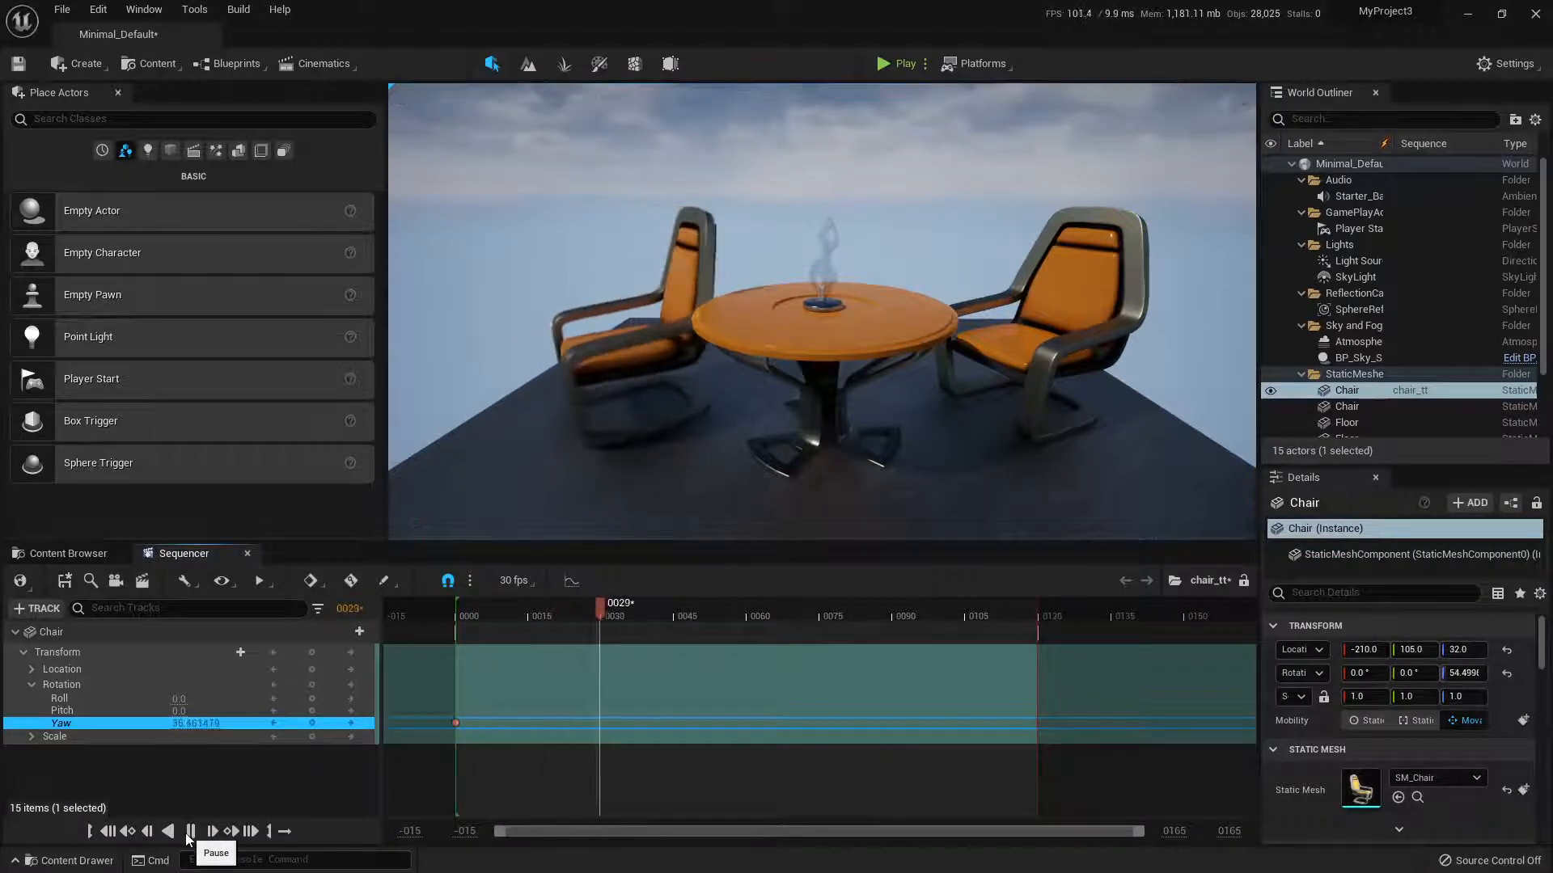
left_click(189, 831)
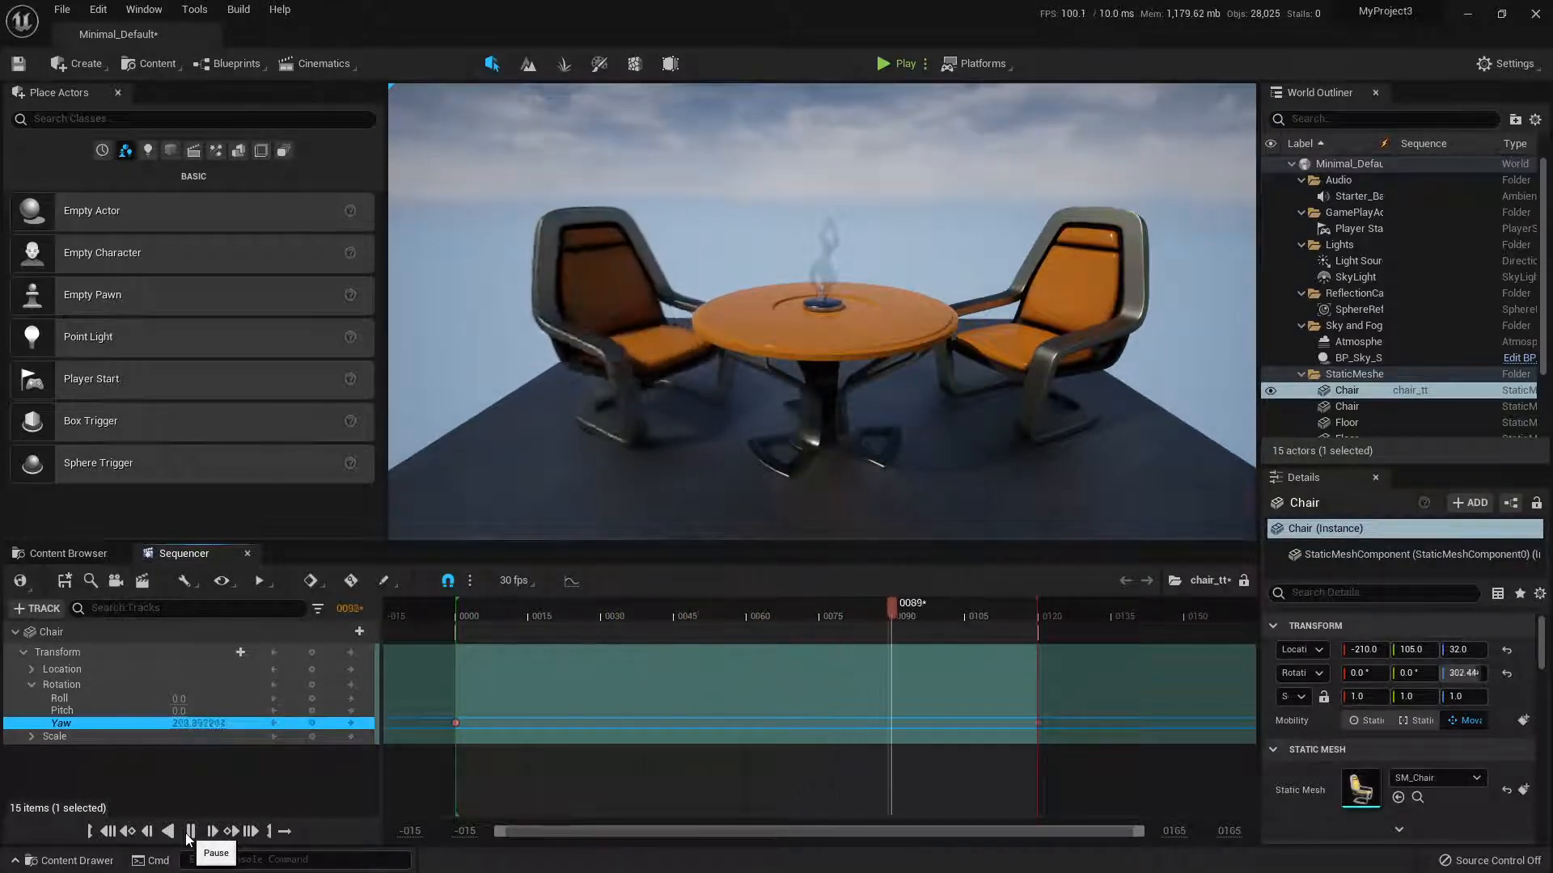
left_click(187, 831)
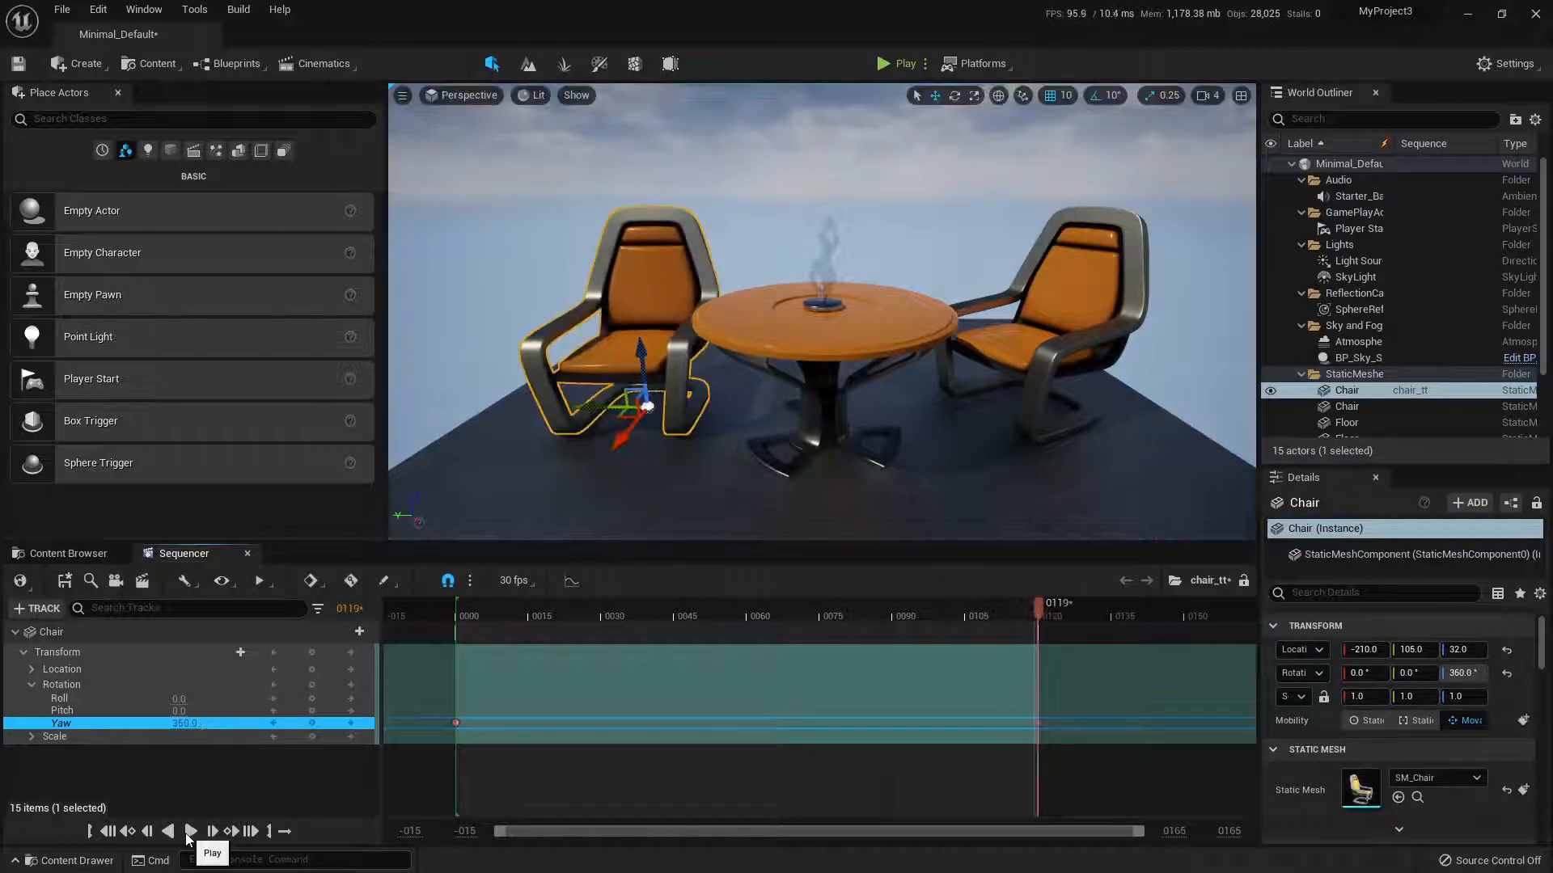
left_click(191, 831)
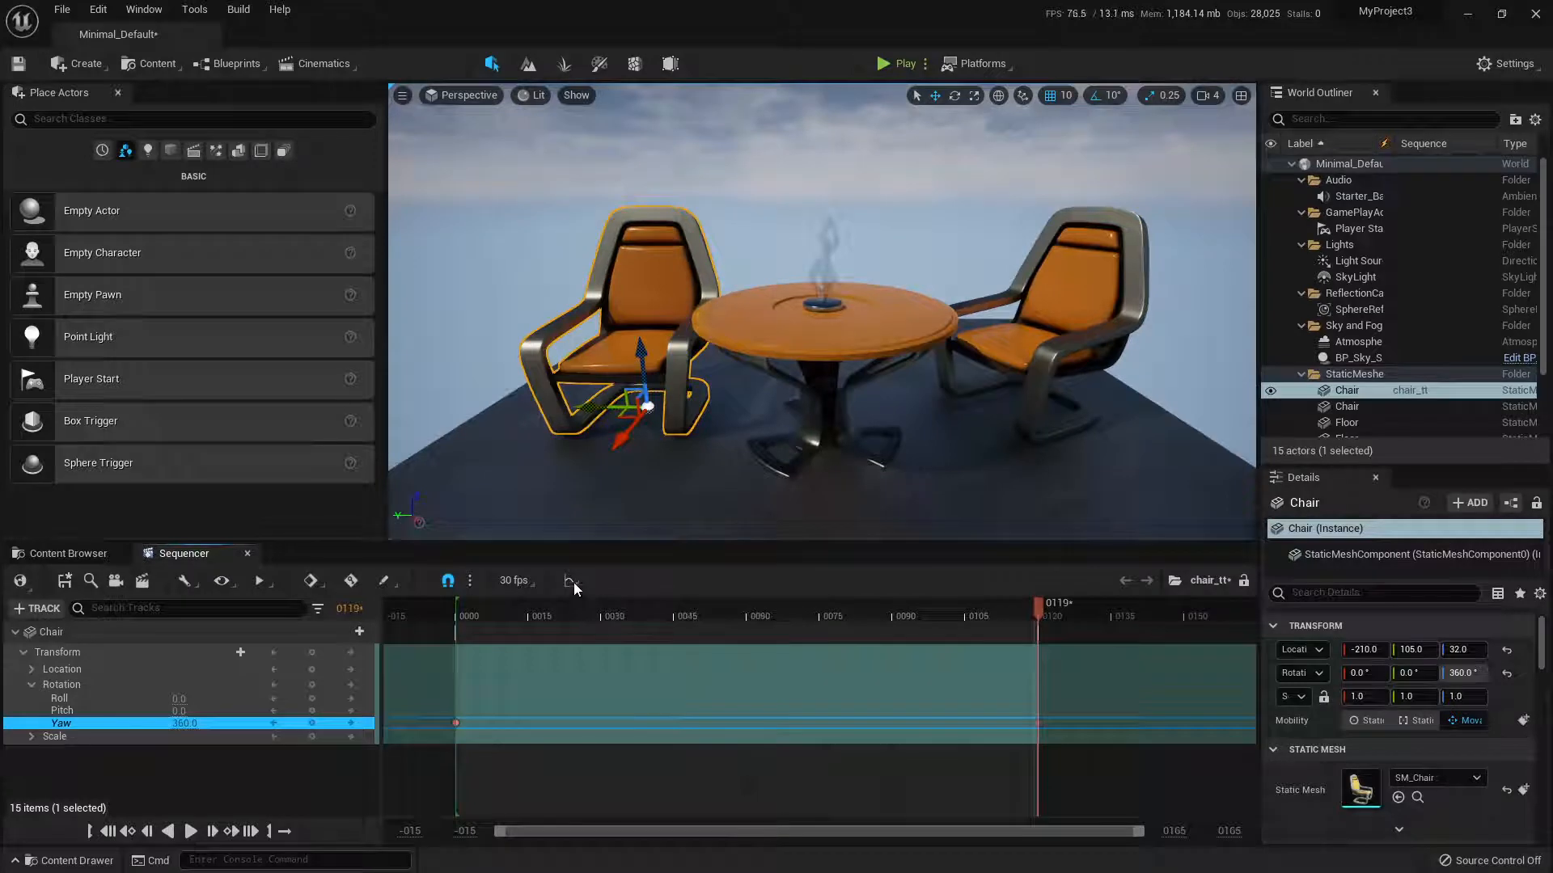
mouse_move(570, 582)
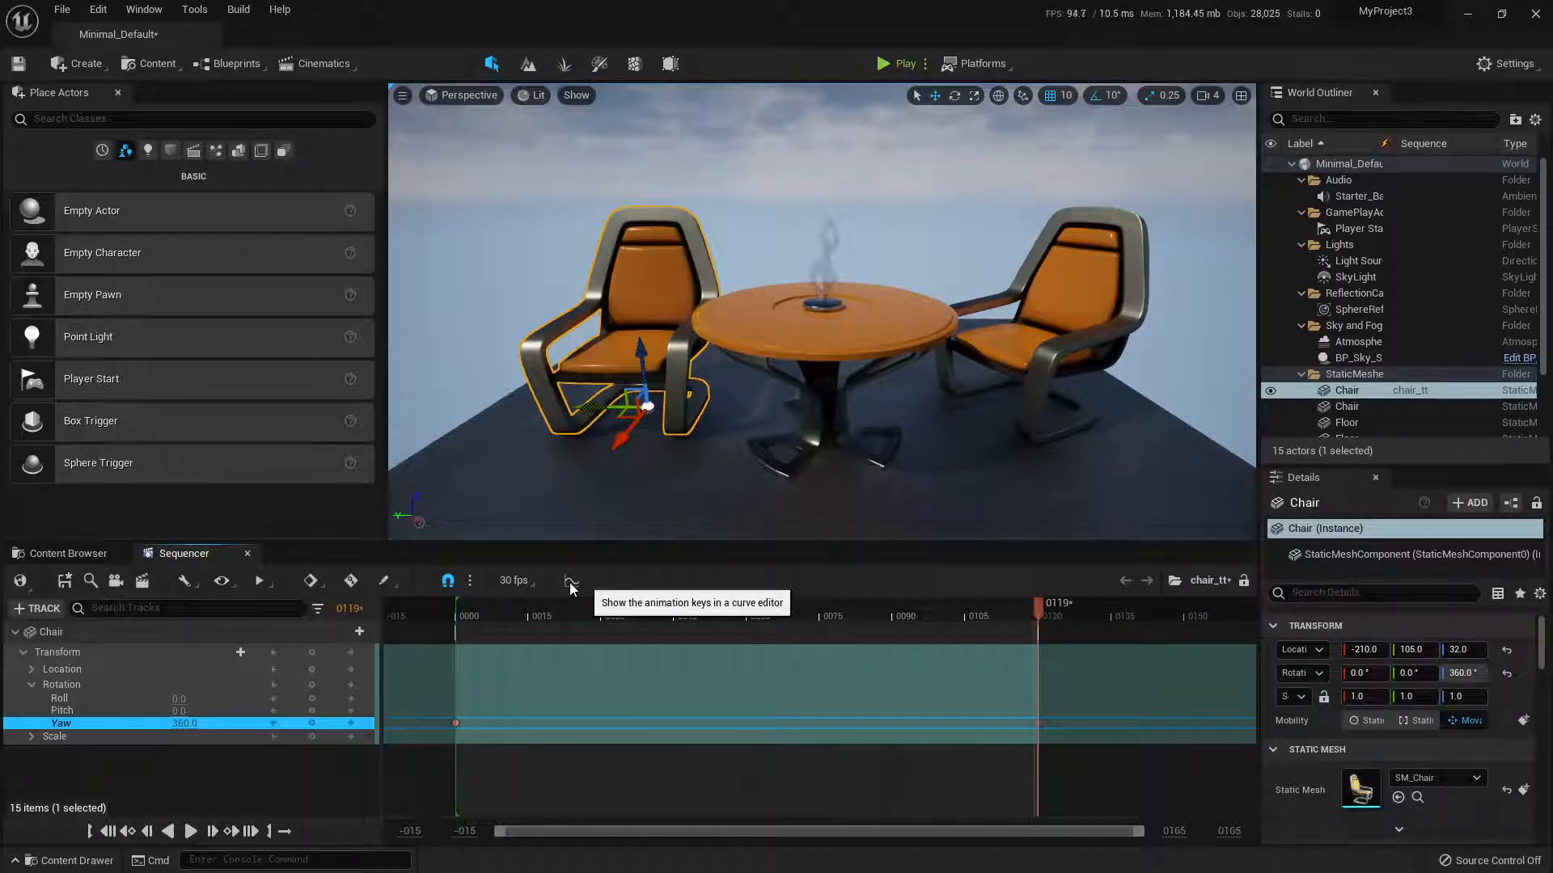
Step: Make the Yaw keys linear in the Curve Editor for a constant-speed 0-360 spin
left_click(569, 580)
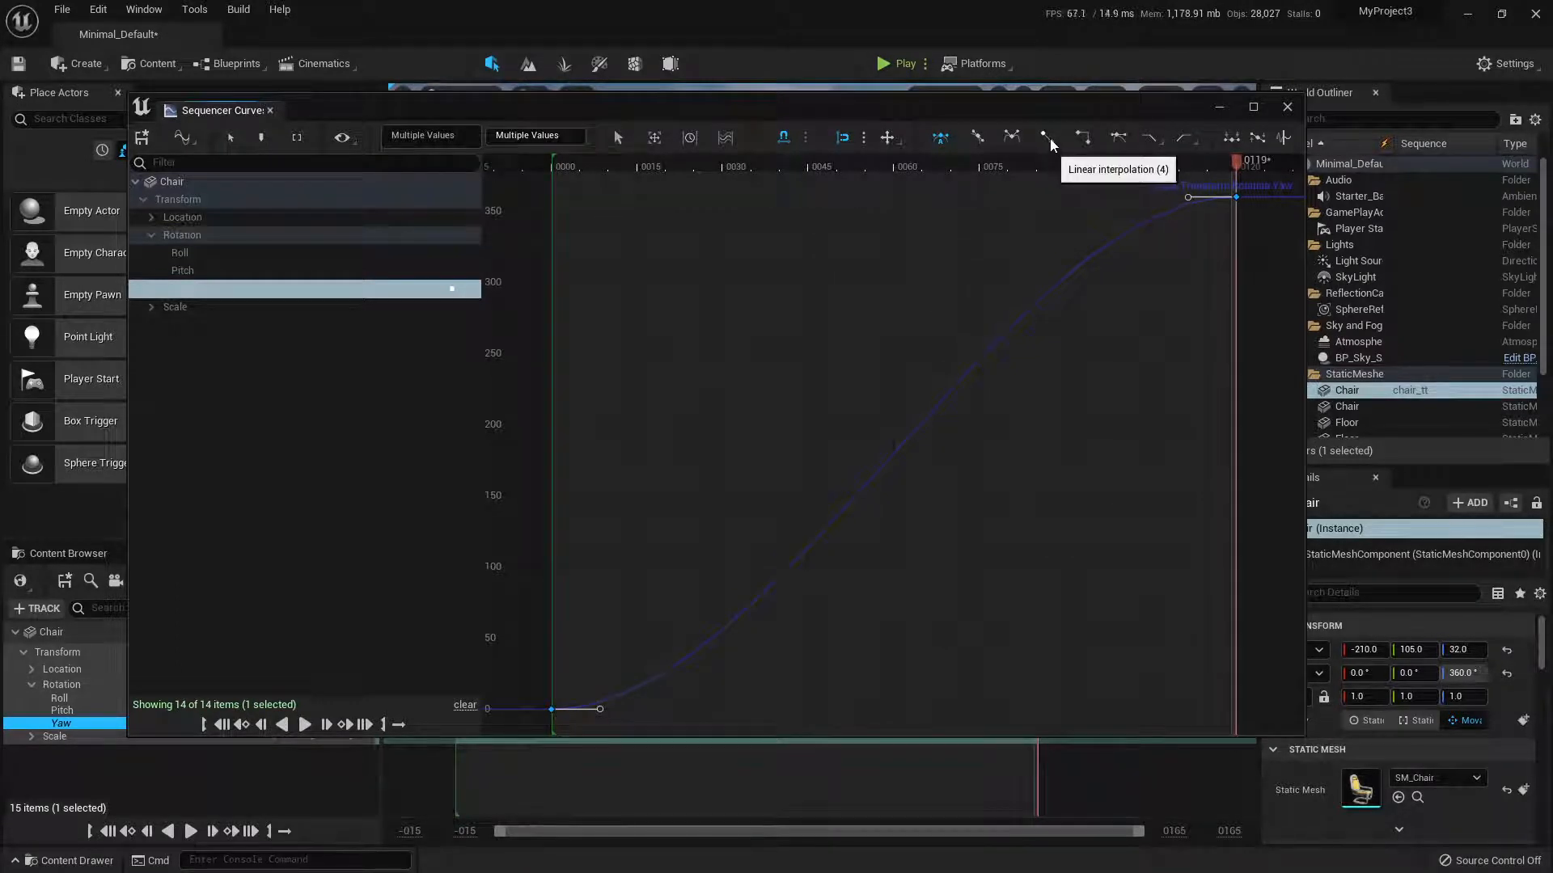
left_click(1045, 136)
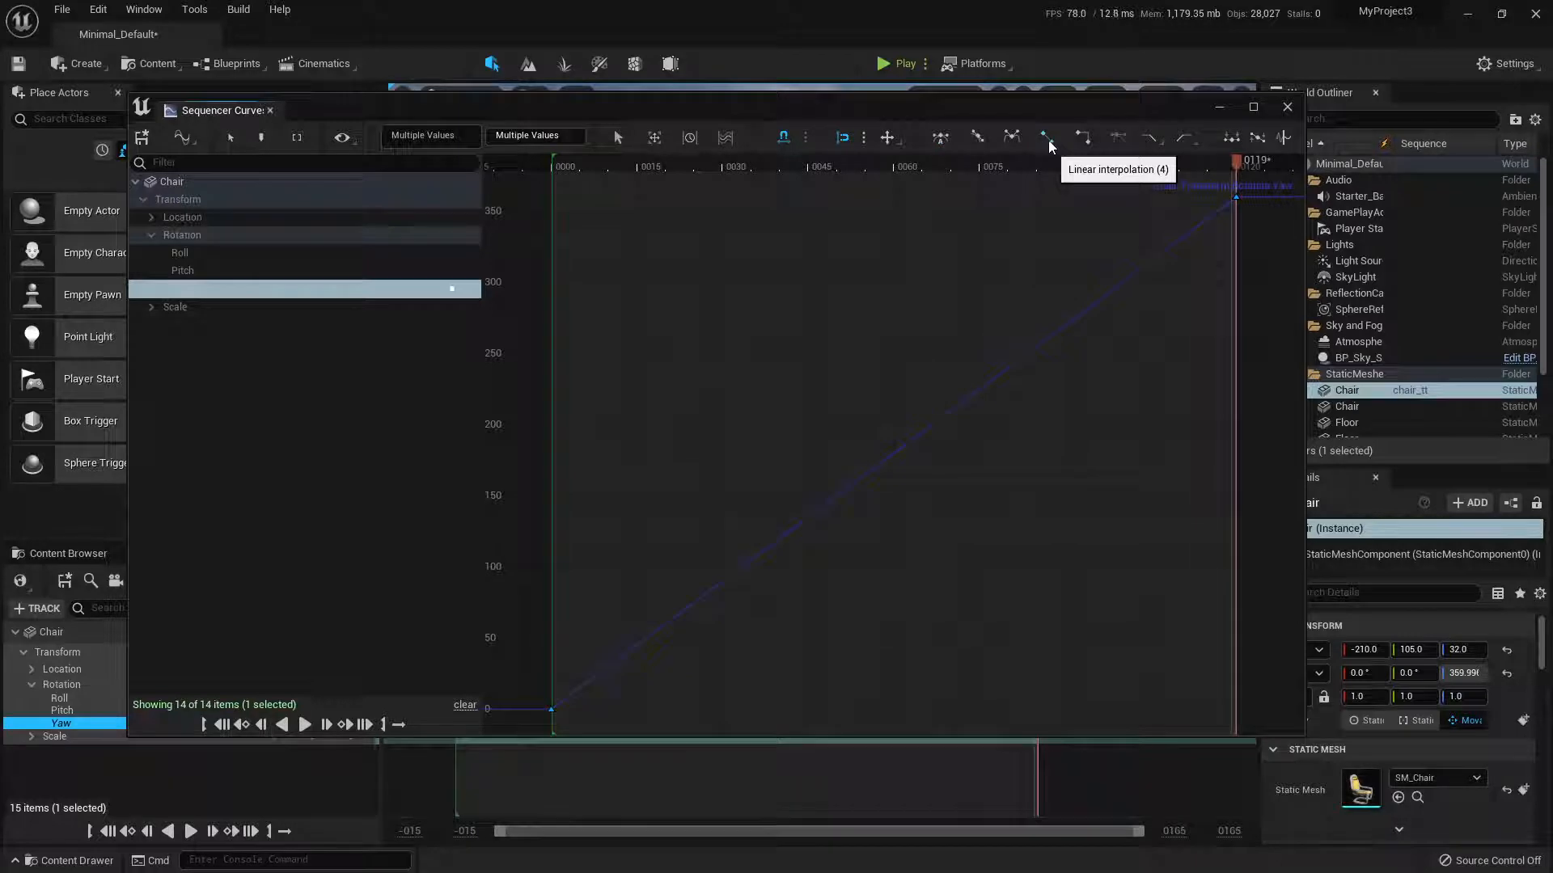
mouse_move(998, 389)
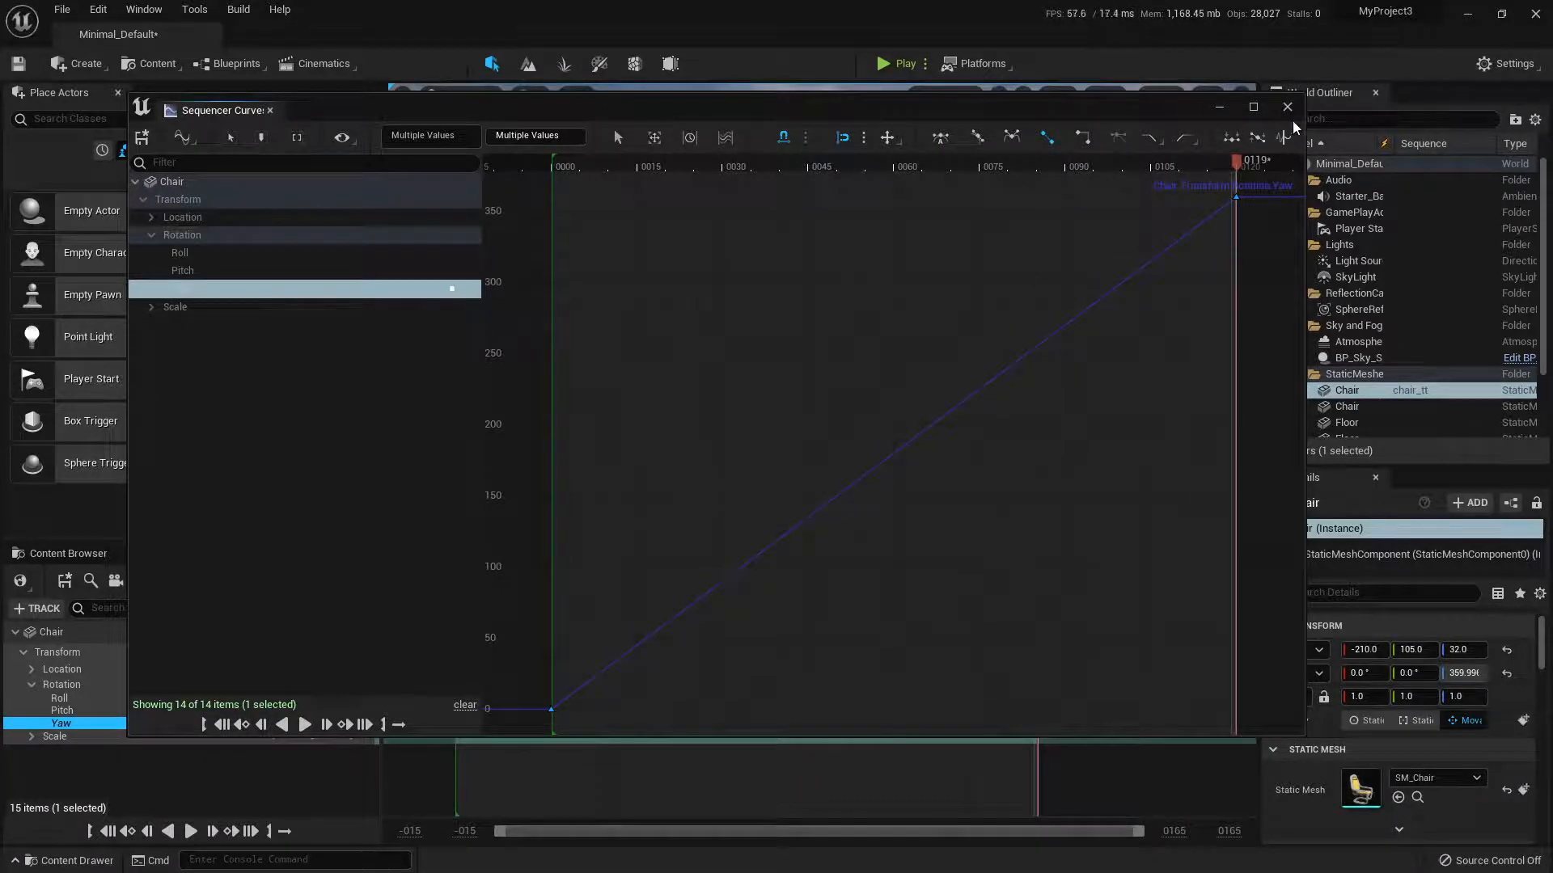
left_click(1288, 107)
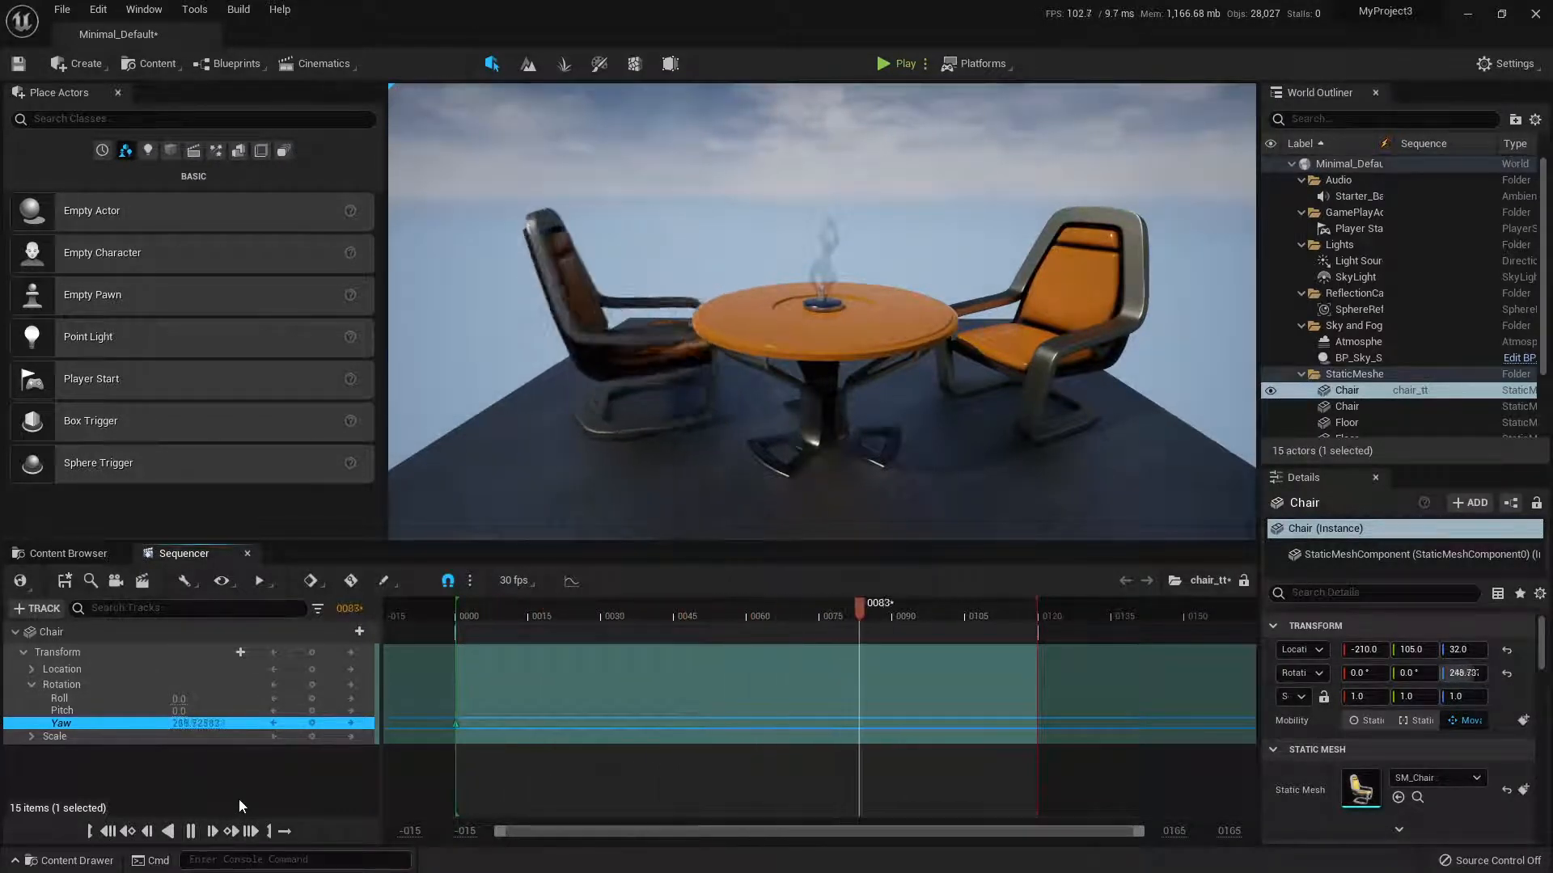
left_click_drag(858, 601, 1057, 601)
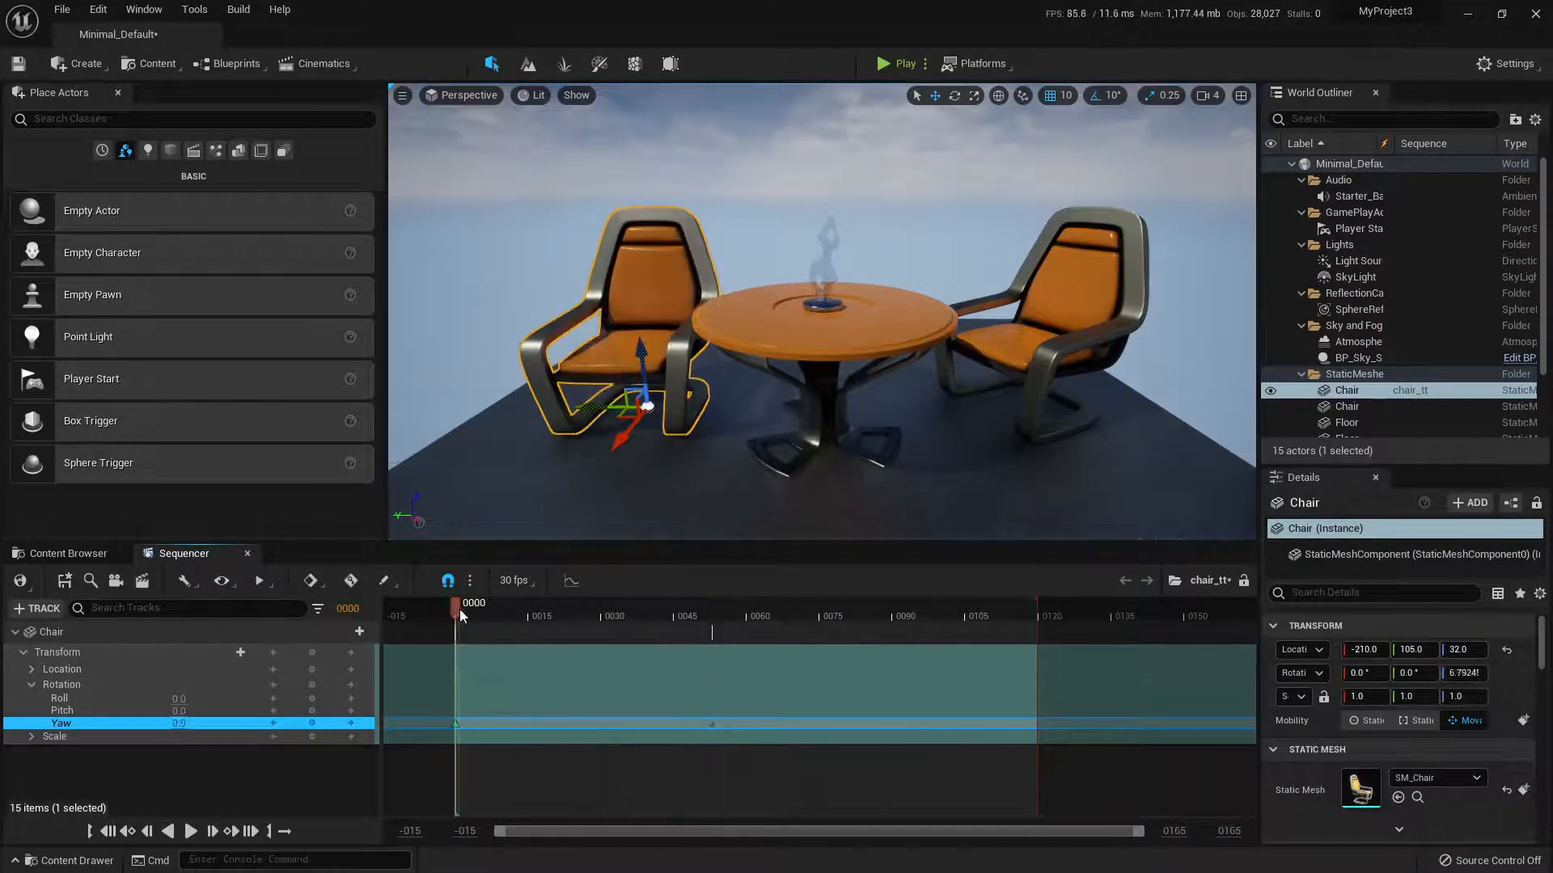
left_click(189, 831)
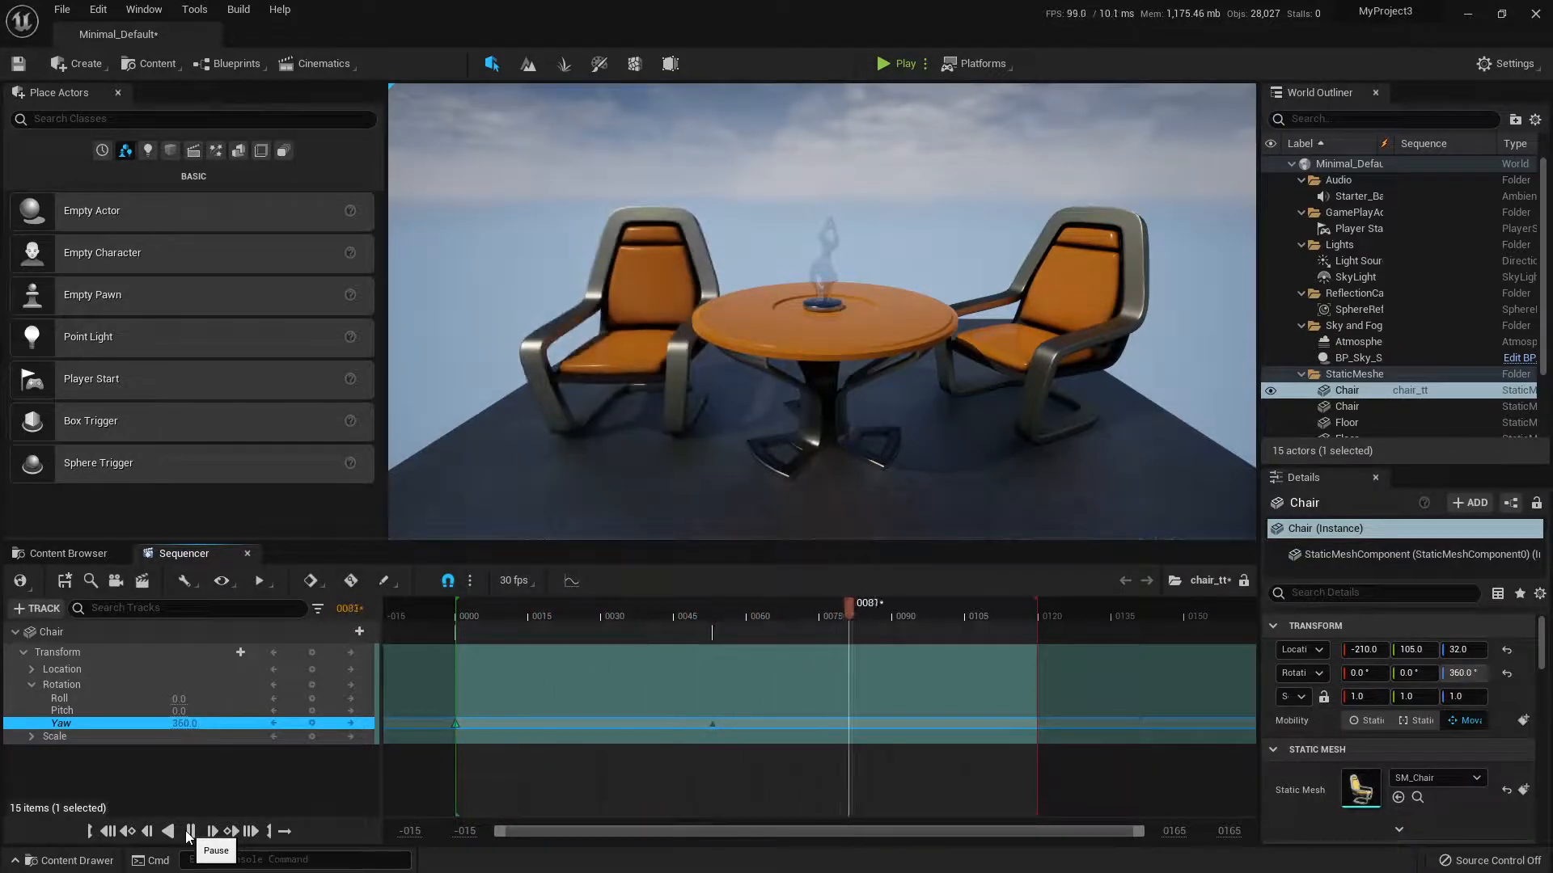
left_click(190, 831)
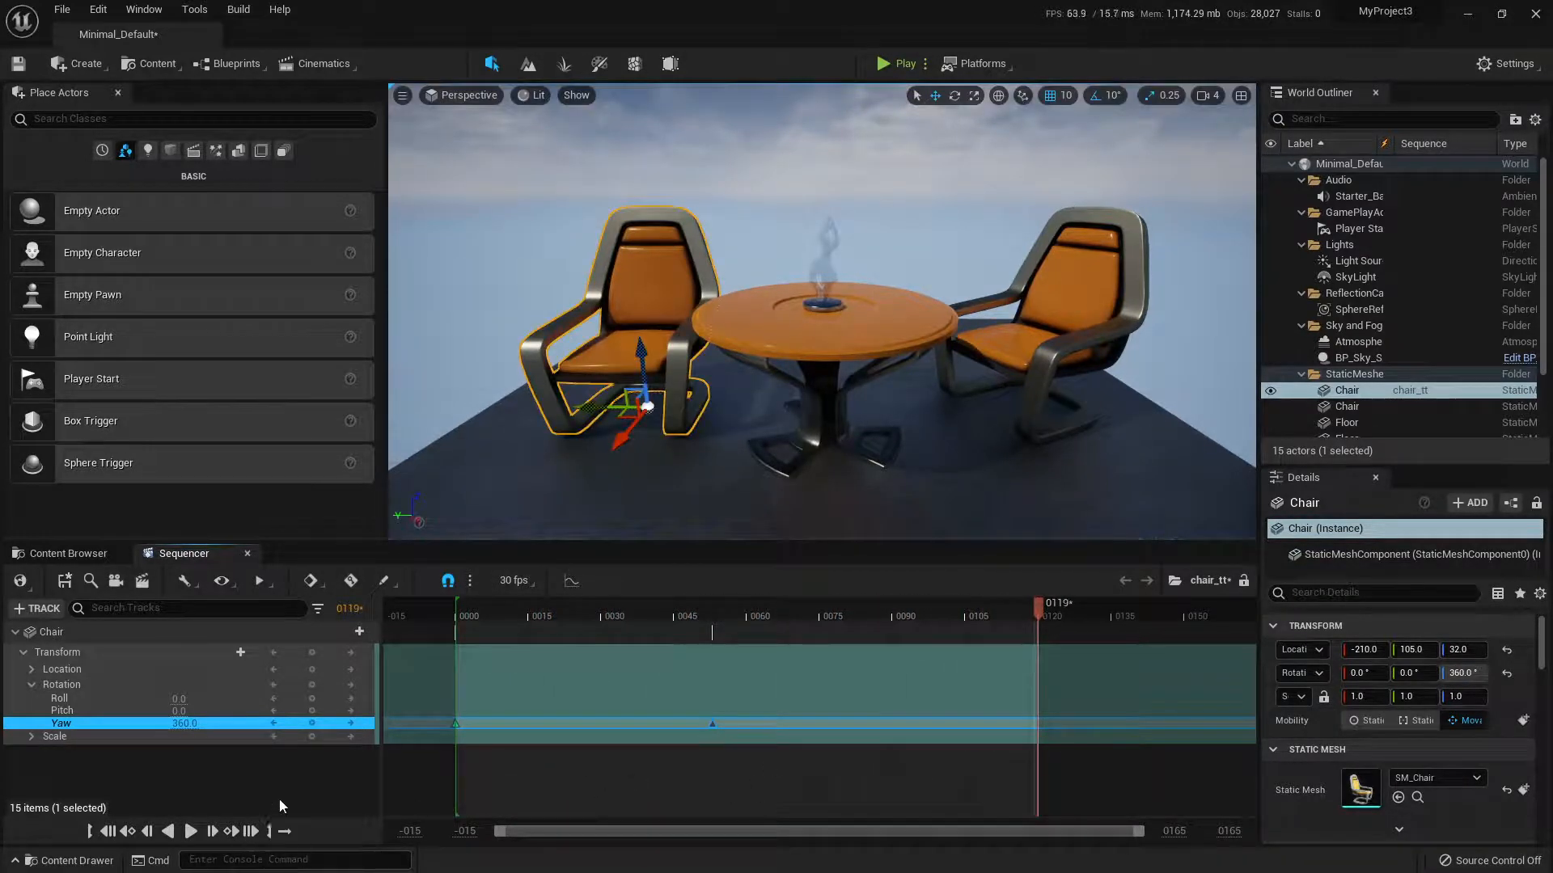